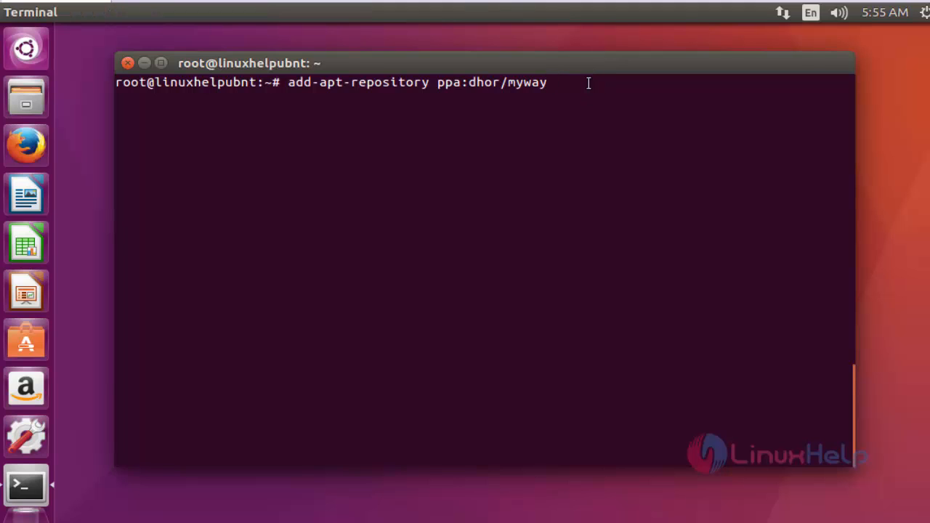
Step: Add the ppa:dhor/myway repository and confirm importing its signing key
key(Return)
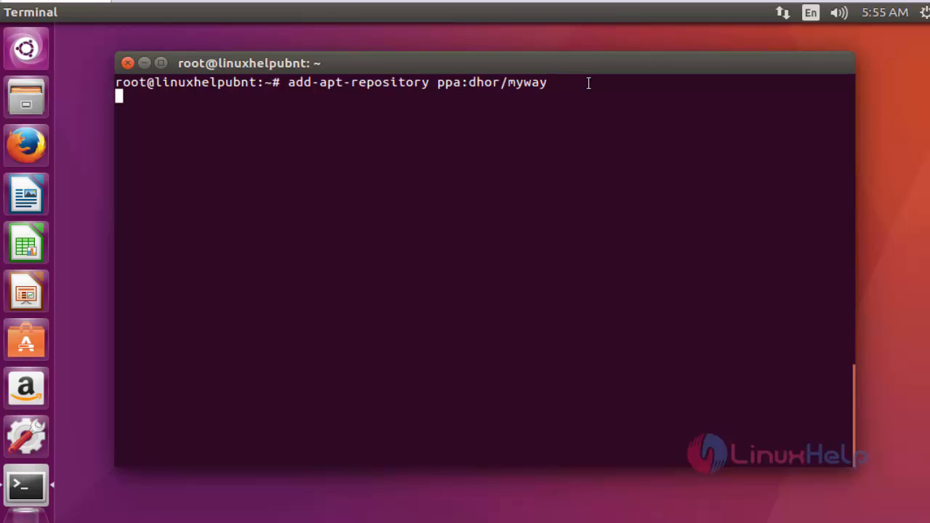
key(Return)
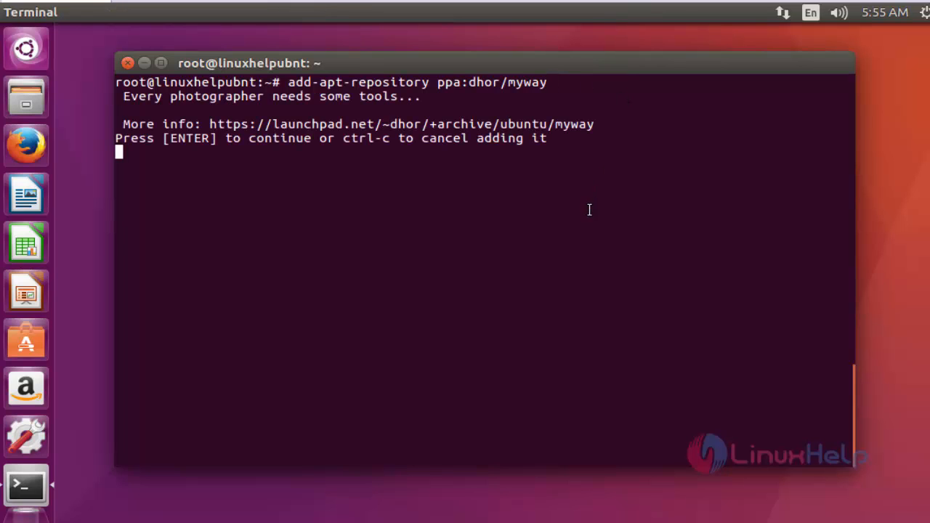
key(Return)
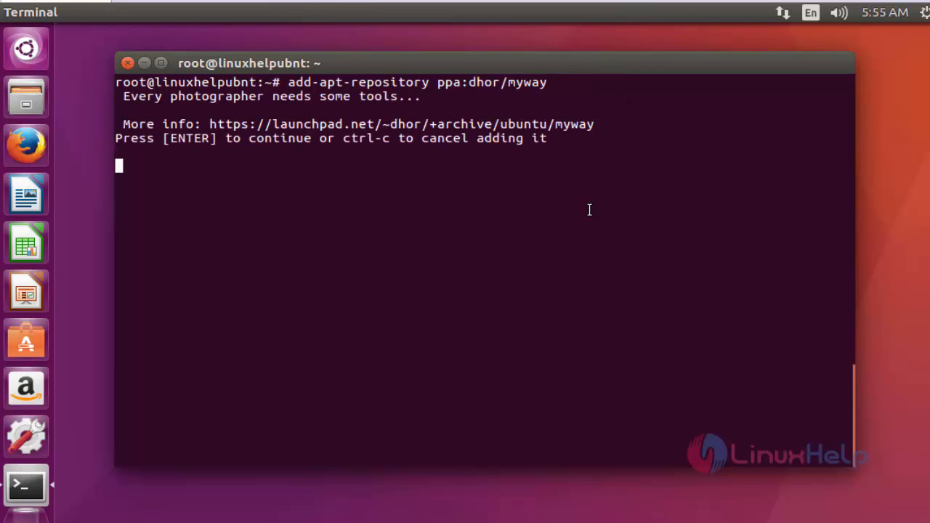
key(Return)
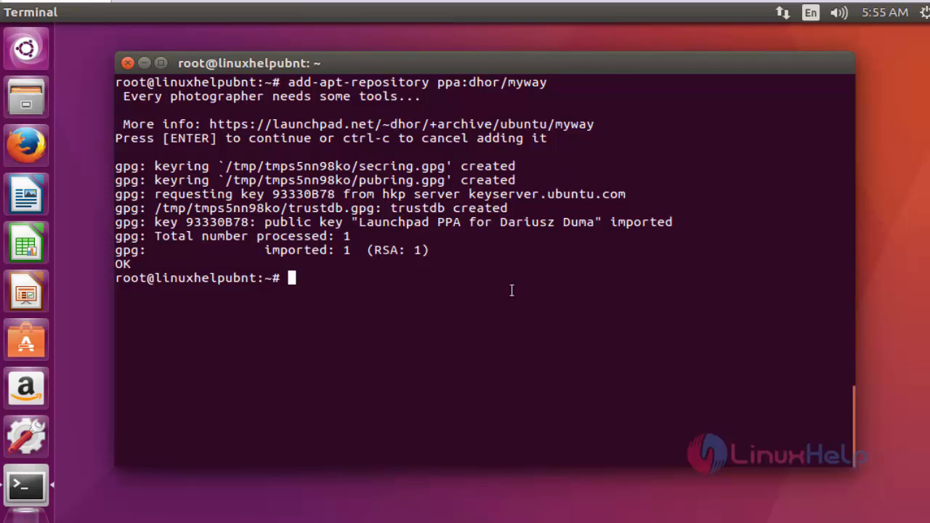
Step: Run apt-get update to fetch package indexes, including the new myway PPA
text(ap)
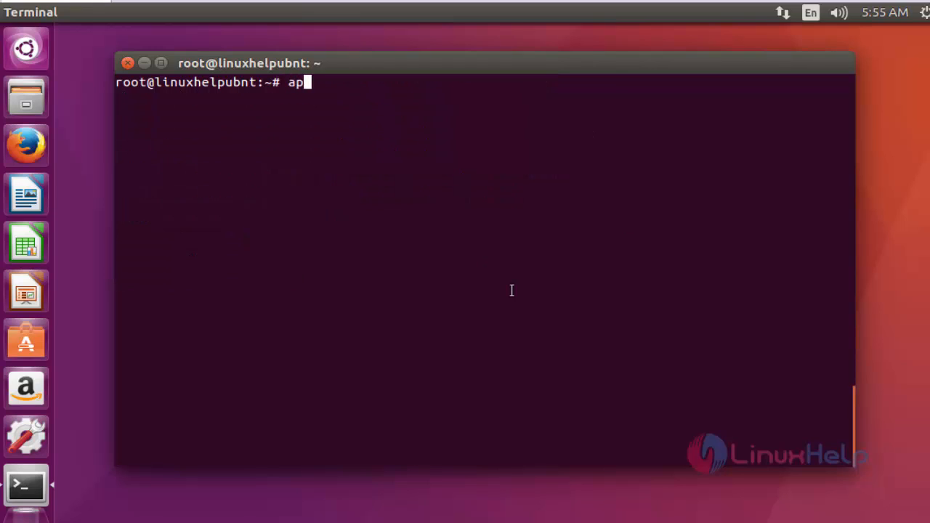
text(t-get)
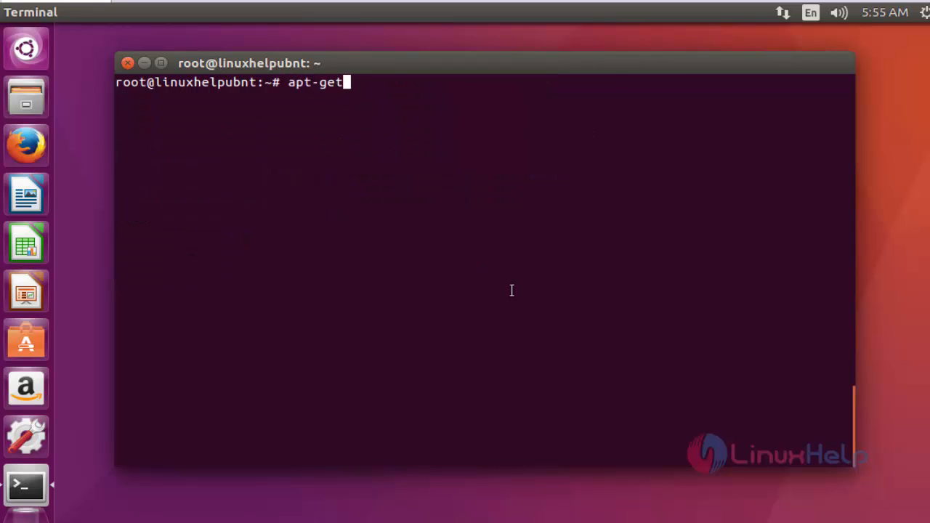
text(updat)
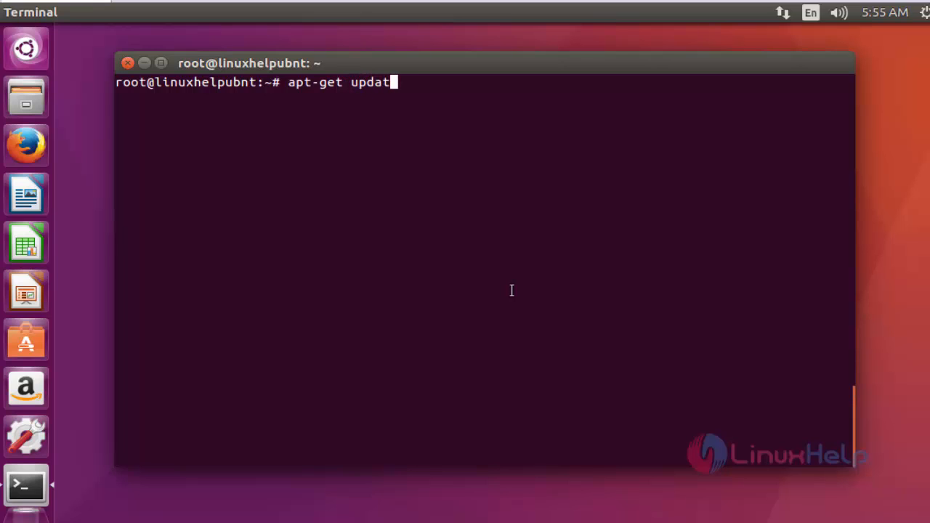
text(e)
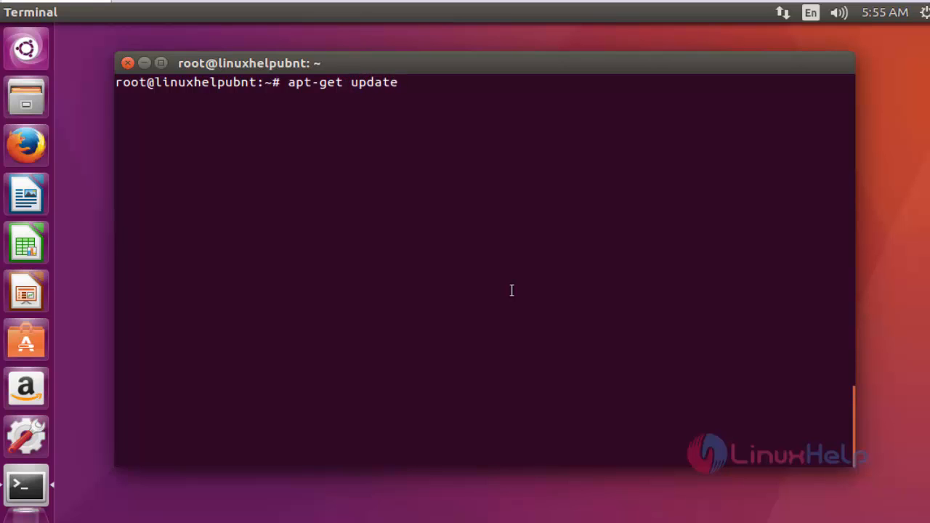
key(Return)
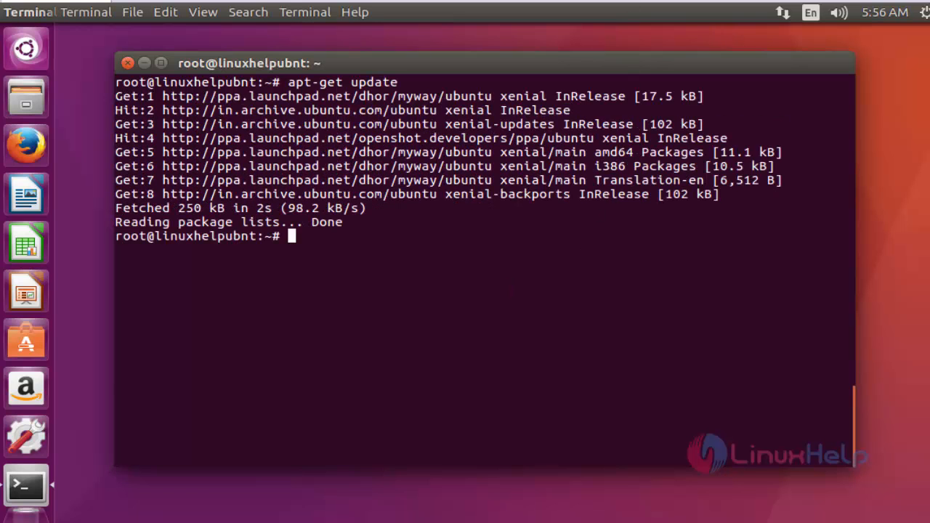
mouse_move(504, 394)
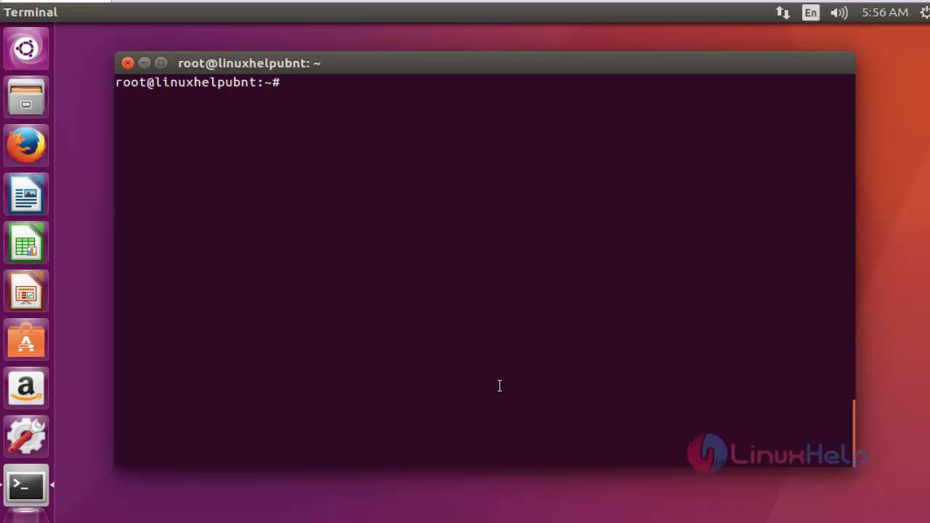
Step: Install rawtherapee with apt-get install, answering y to continue
text(apt-)
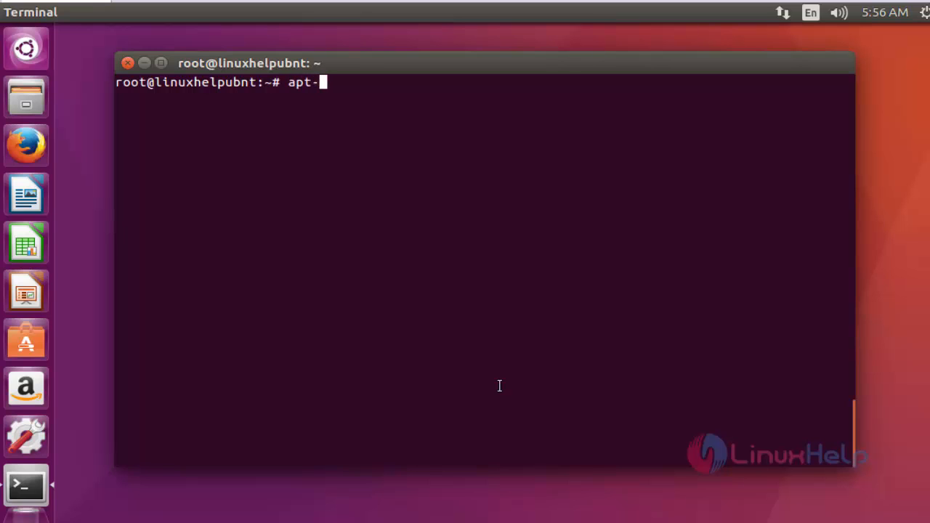
text(get ins)
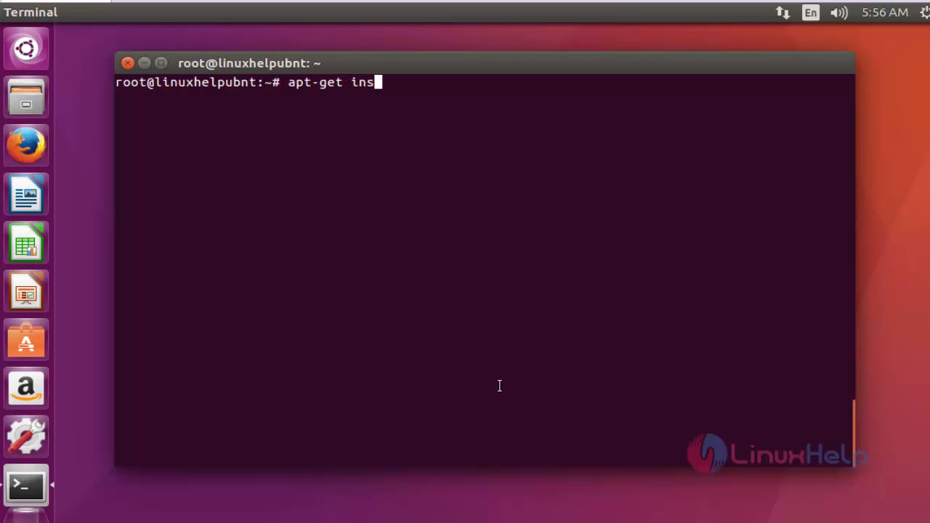
text(tall)
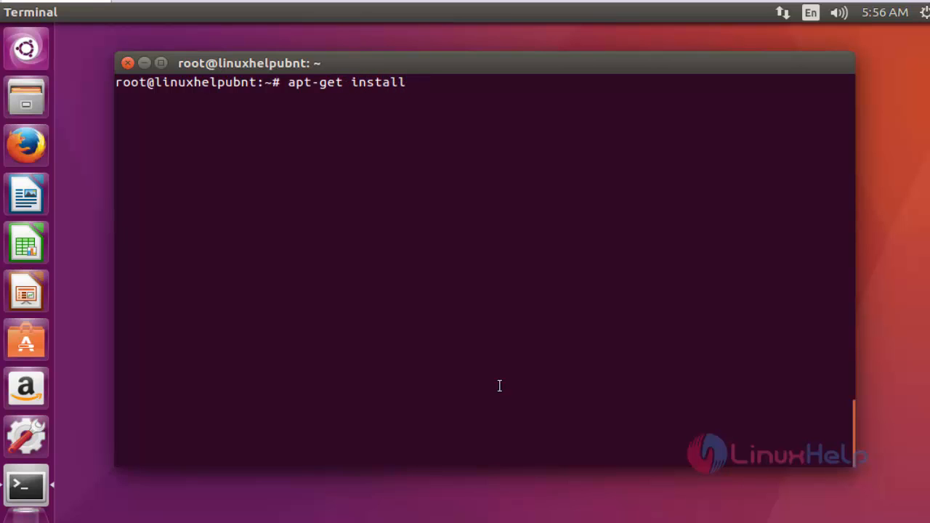
text(raw)
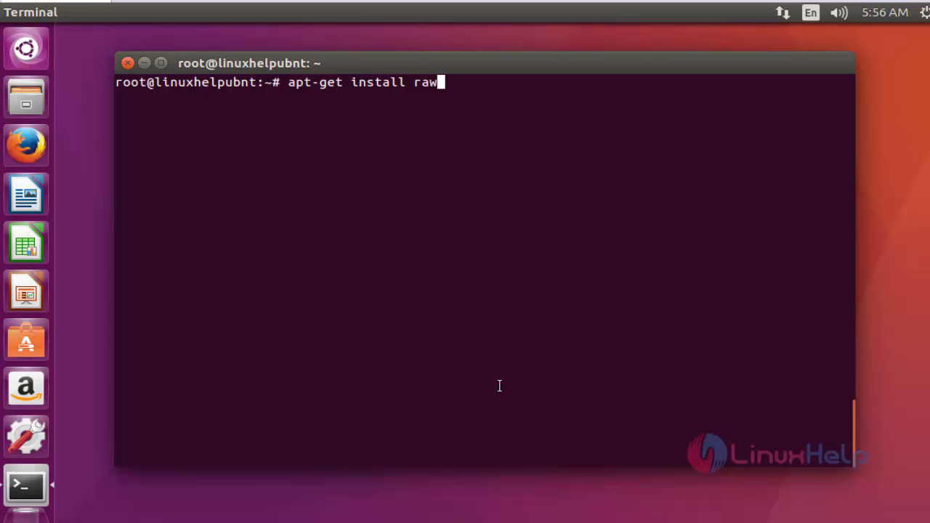
text(th)
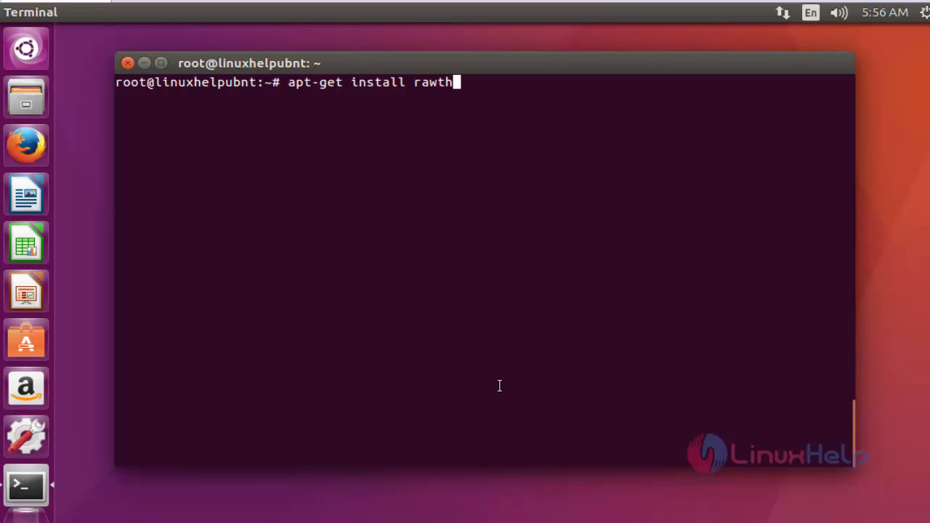
text(erapee)
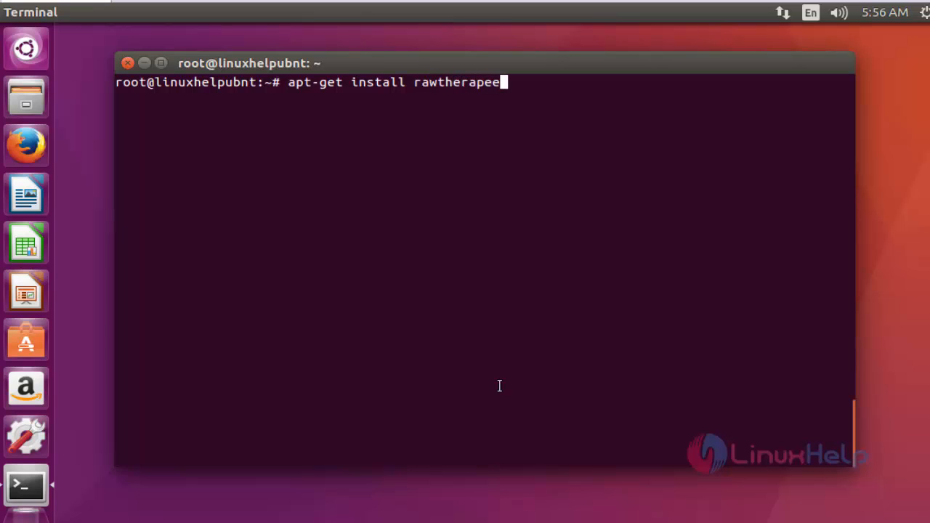
key(Return)
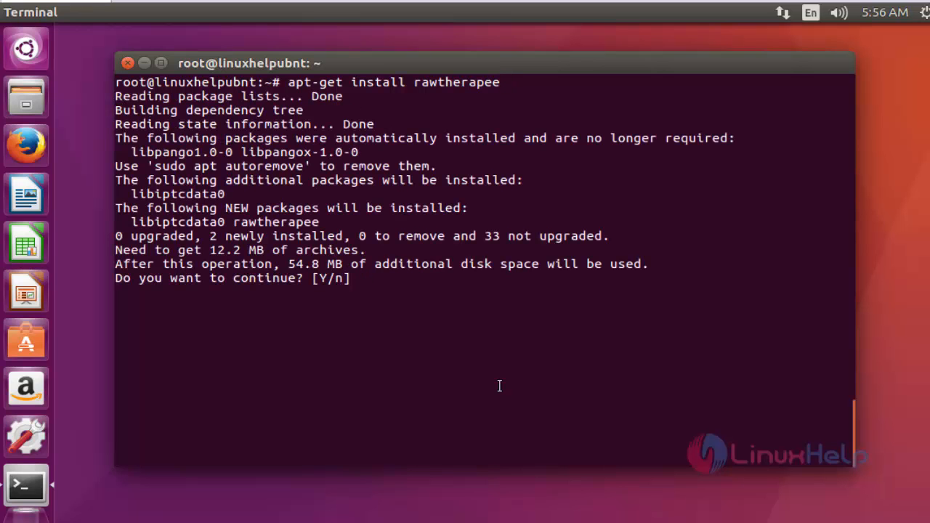
text(y)
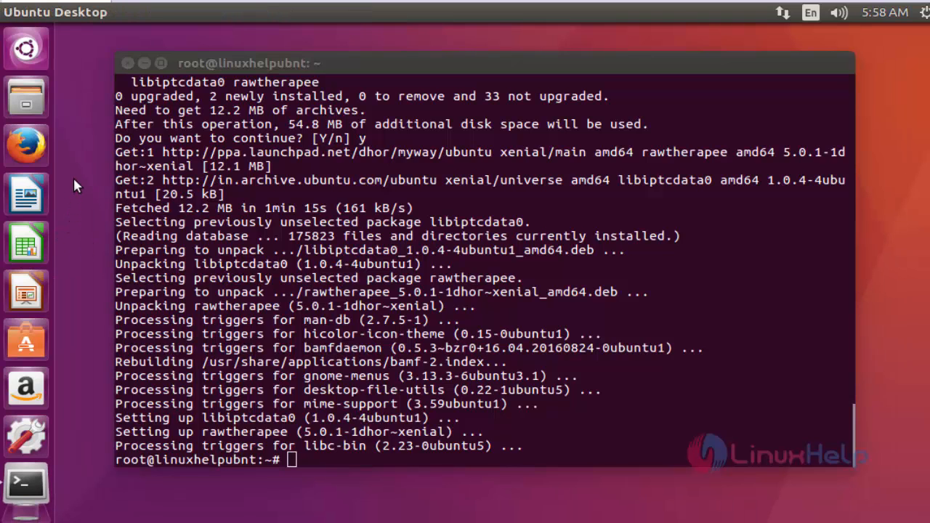
Step: Search the Ubuntu Dash for 'raw' to find RawTherapee
click(26, 48)
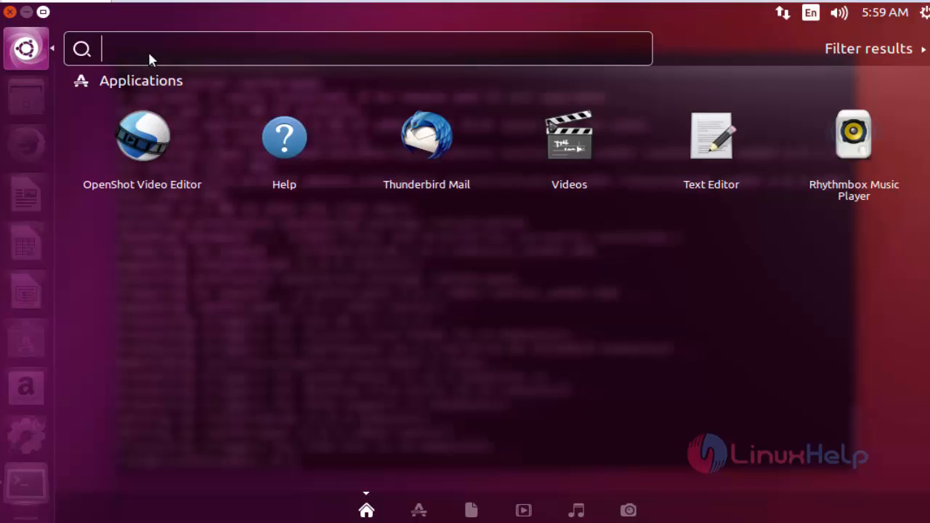
text(r)
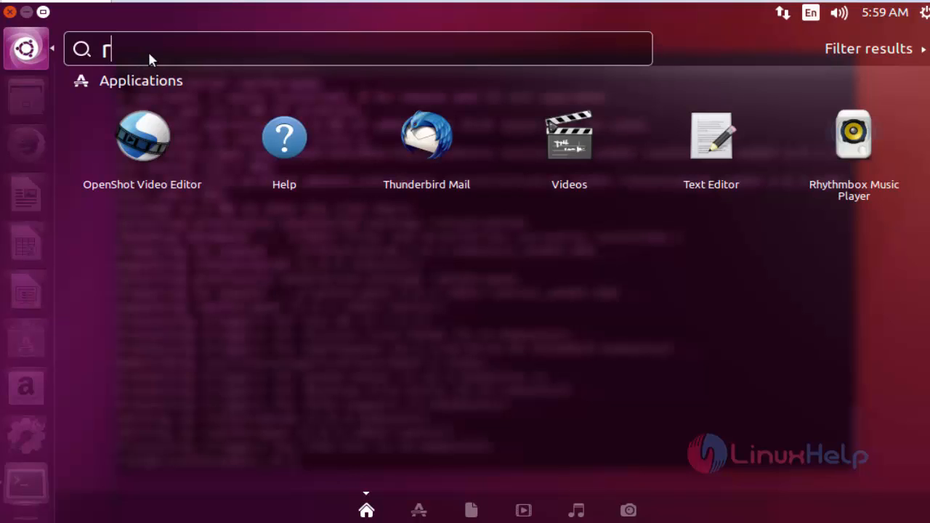
text(aw)
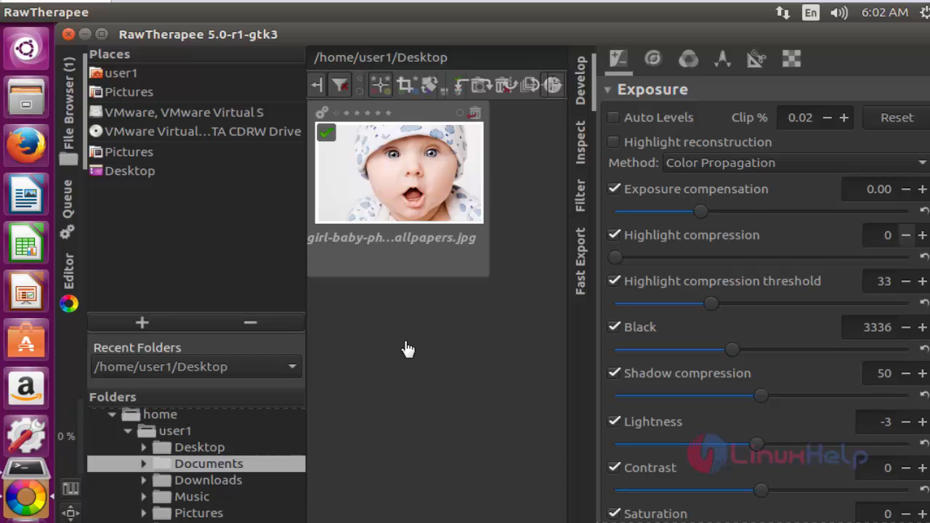
mouse_move(669, 246)
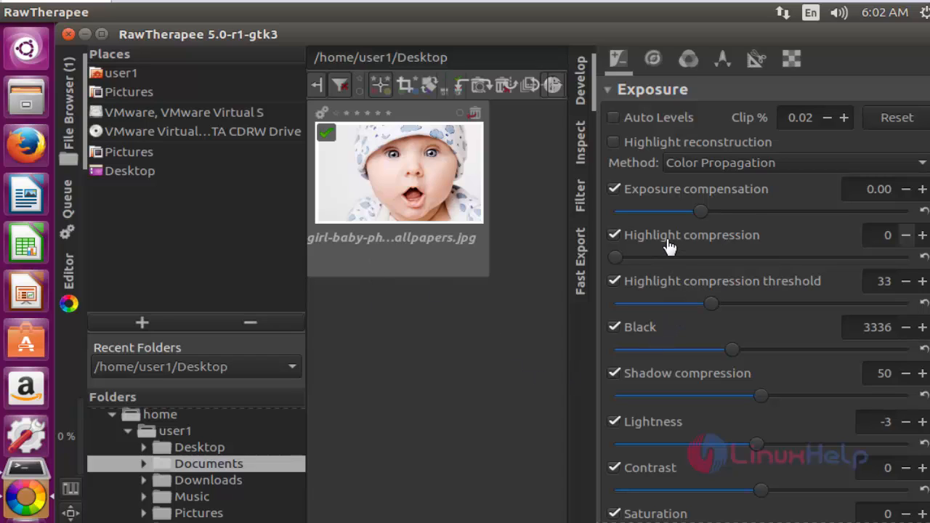
mouse_move(711, 220)
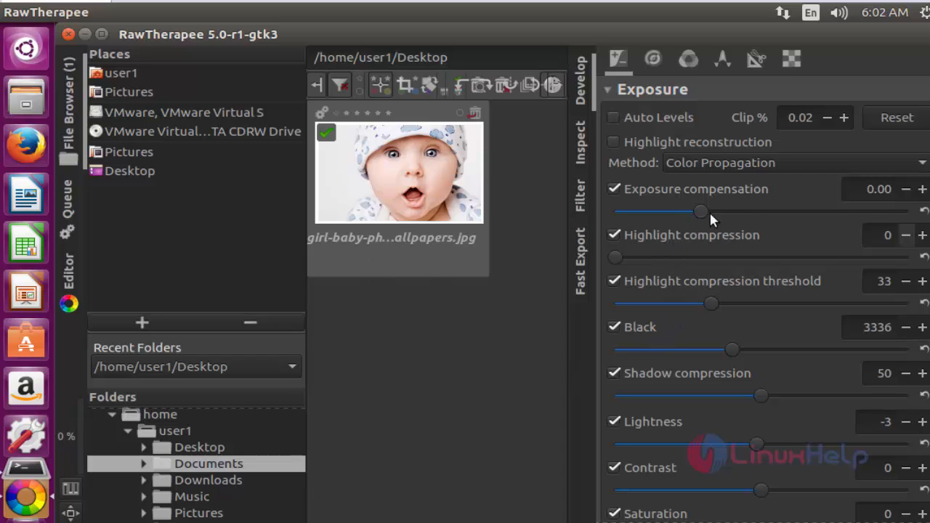
Step: Set exposure compensation to 1.67 and shadow compression to 64
drag(701, 212, 764, 211)
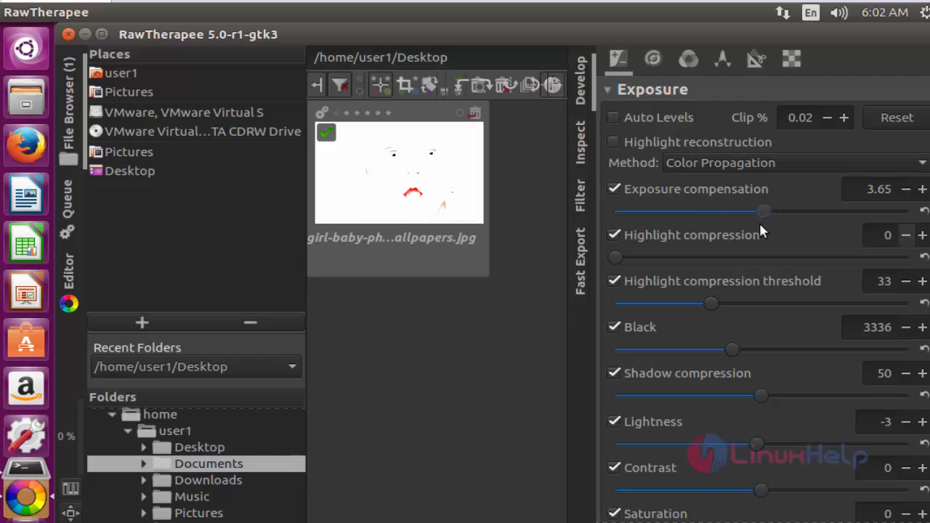
drag(763, 211, 731, 211)
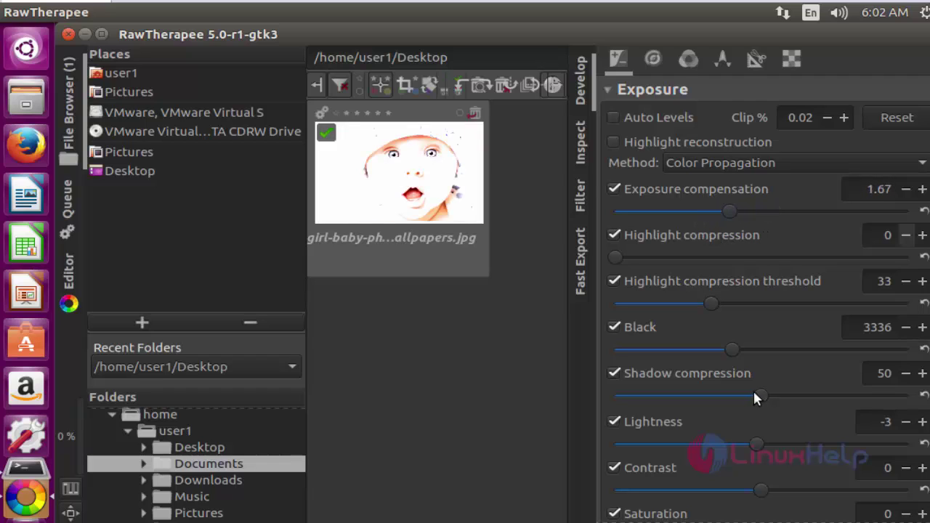
drag(758, 396, 717, 396)
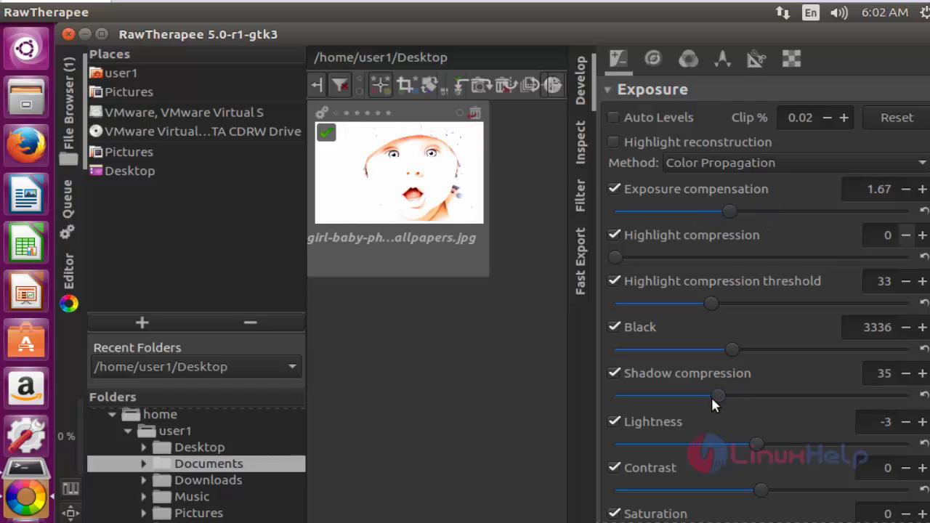
drag(717, 396, 801, 396)
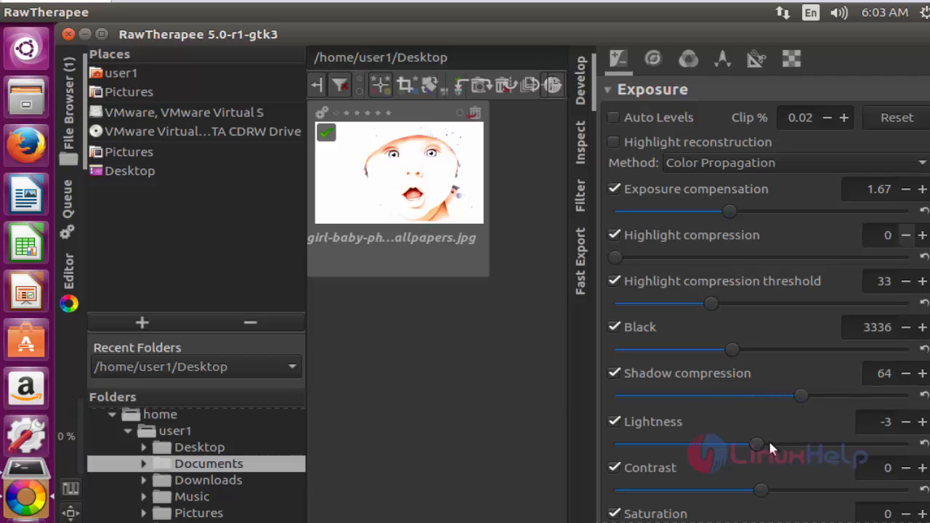
Step: Set lightness to -50 and contrast to -6
drag(757, 444, 796, 444)
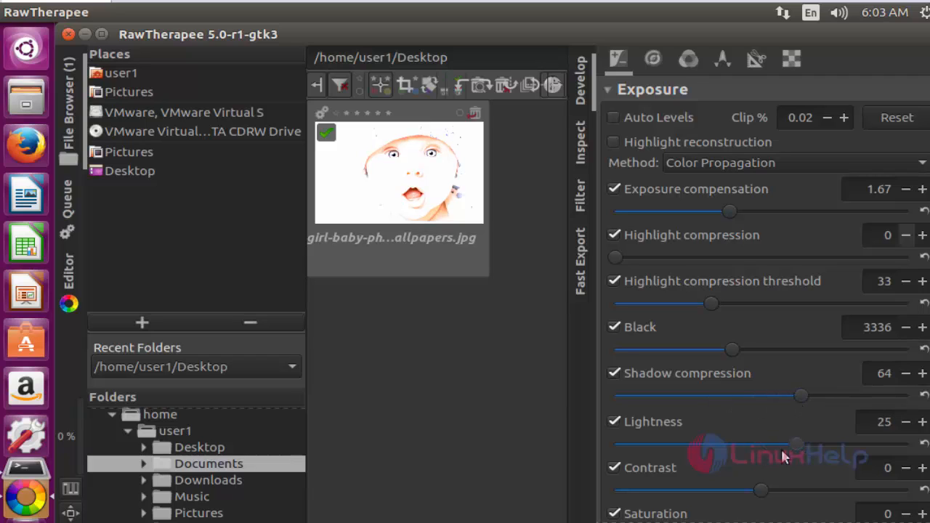
drag(796, 443, 687, 443)
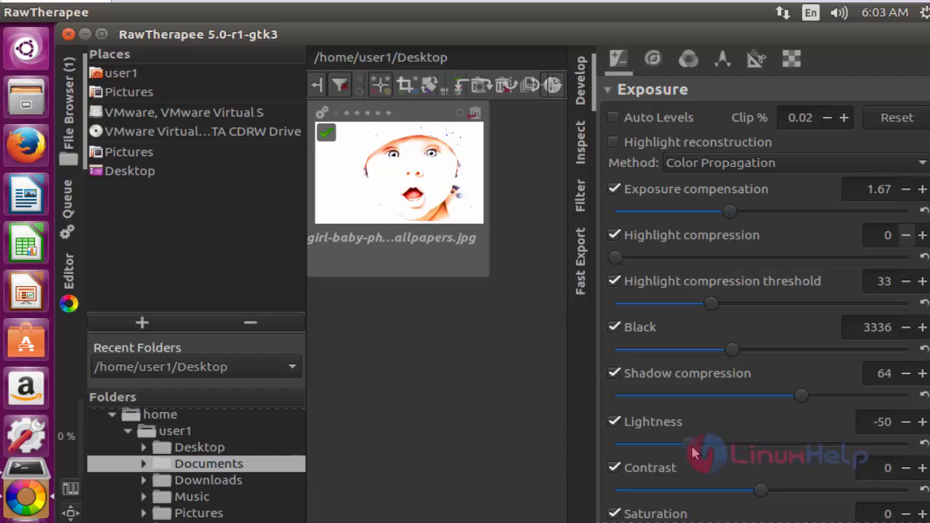
drag(761, 490, 792, 490)
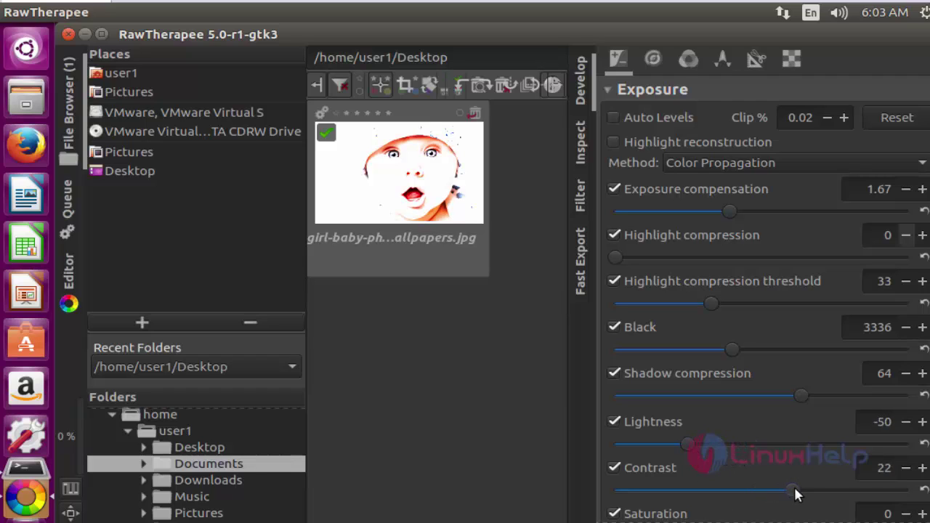
drag(792, 490, 752, 490)
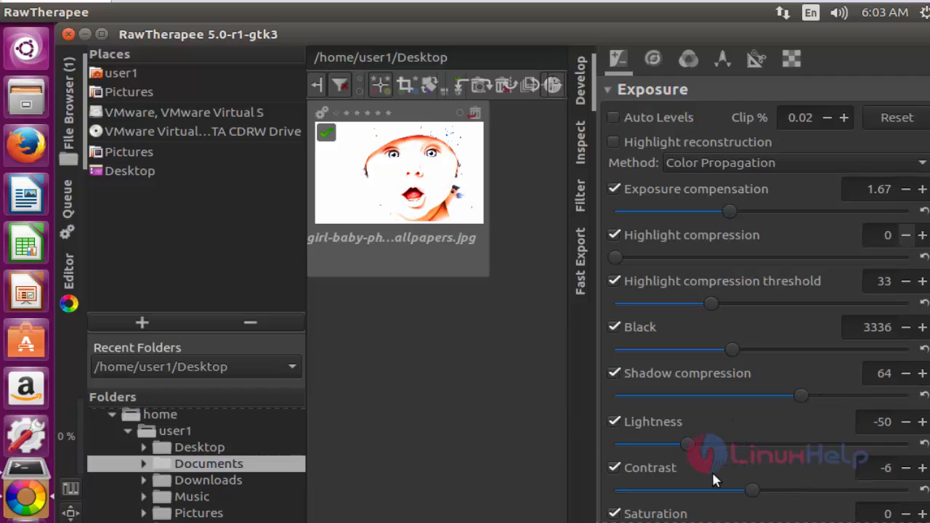
scroll(down, 3)
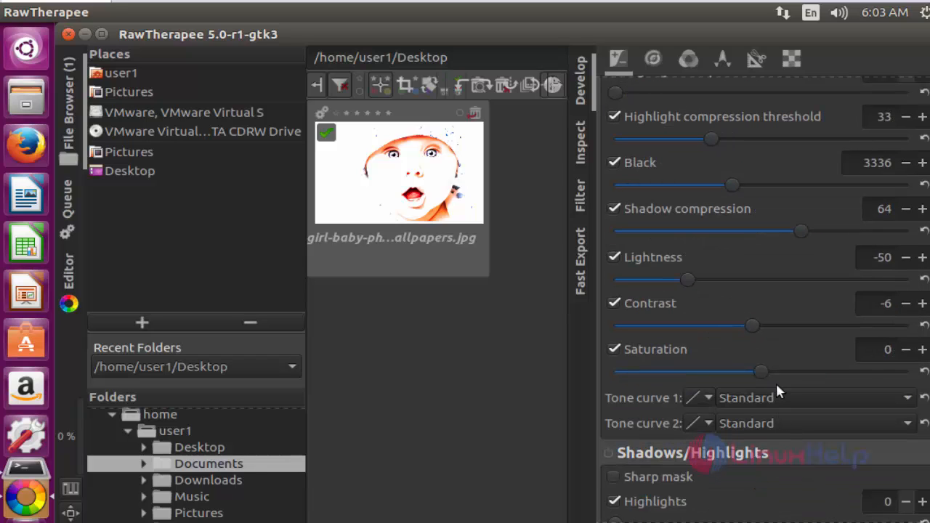
Step: Move from Sharpening to the Wavelet Levels tool, showing strength 100 and 7 levels
drag(762, 371, 743, 371)
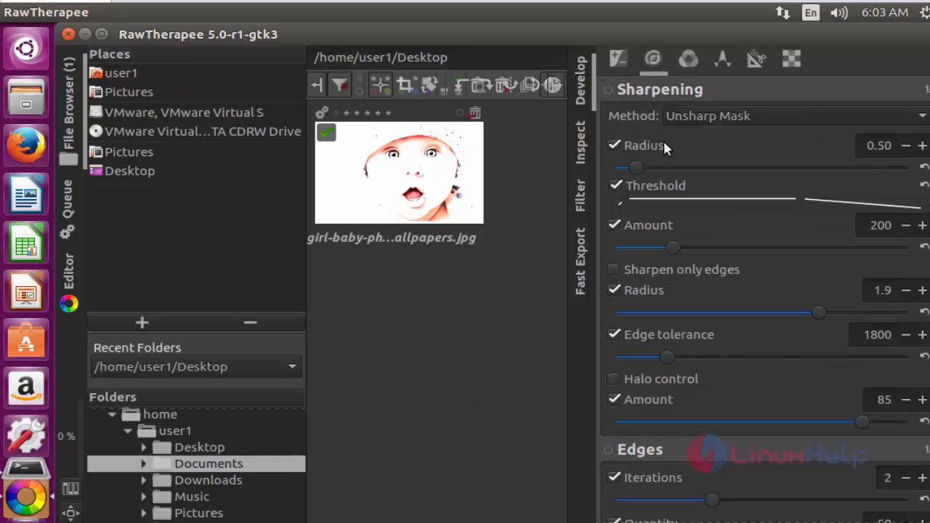
mouse_move(656, 115)
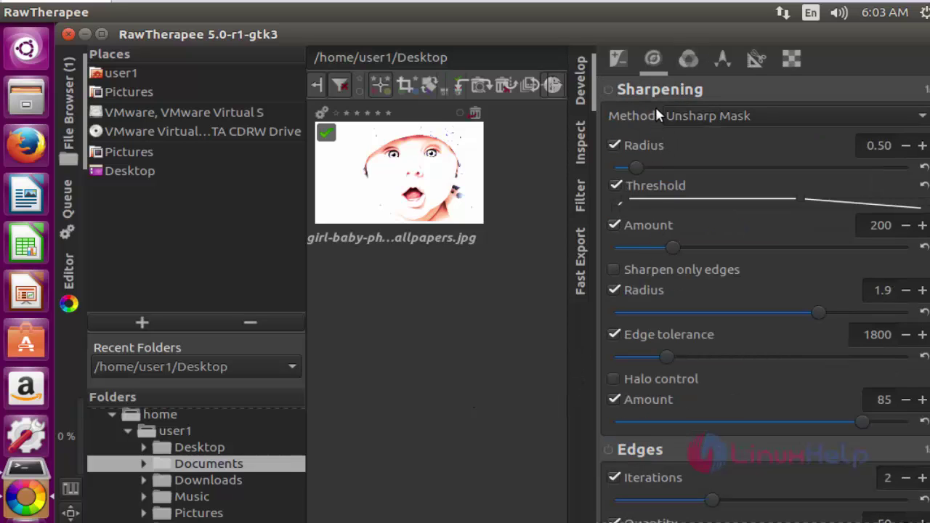
click(687, 59)
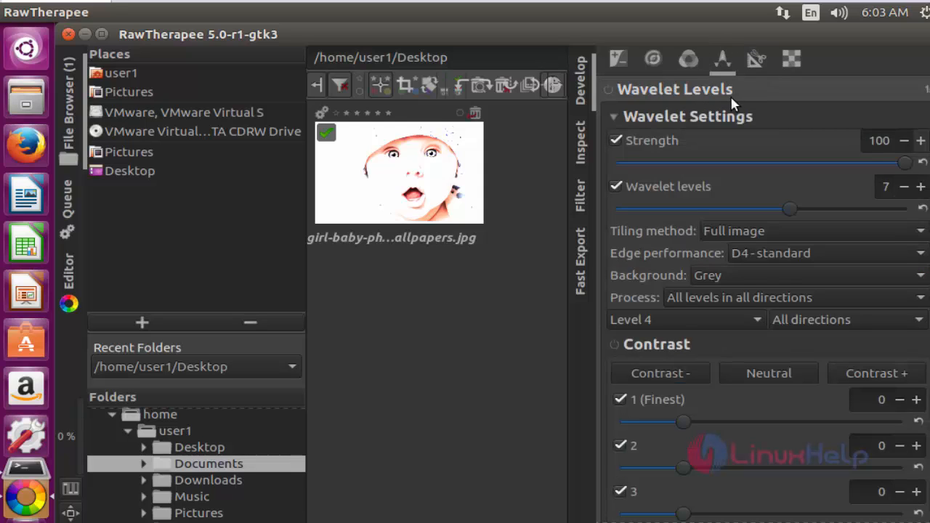
mouse_move(407, 305)
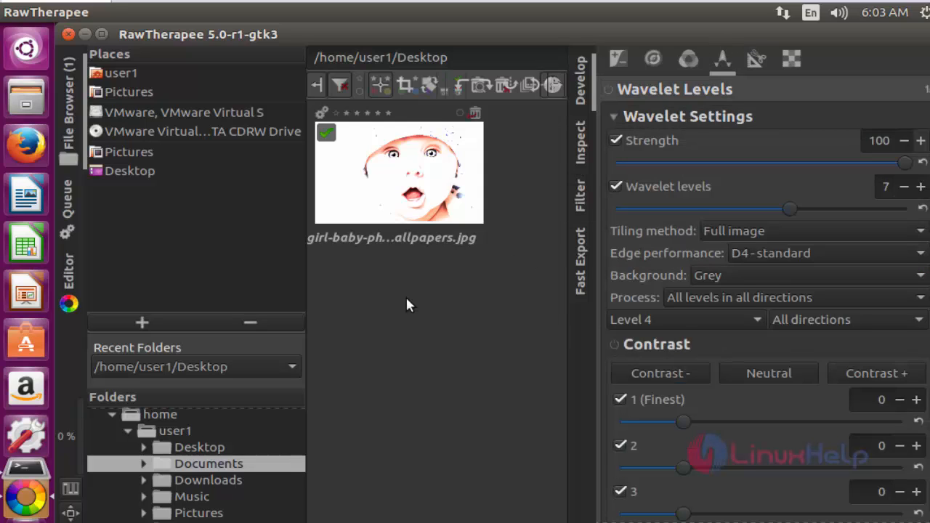
mouse_move(412, 285)
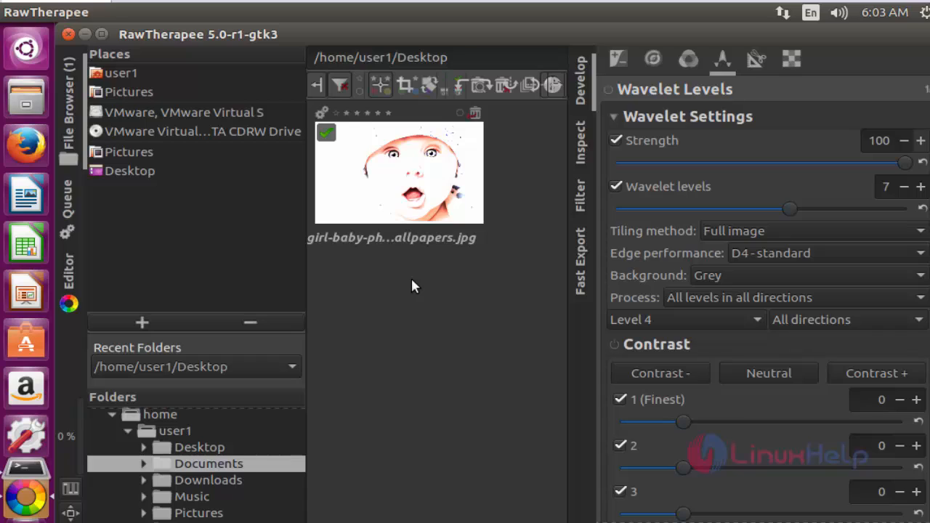